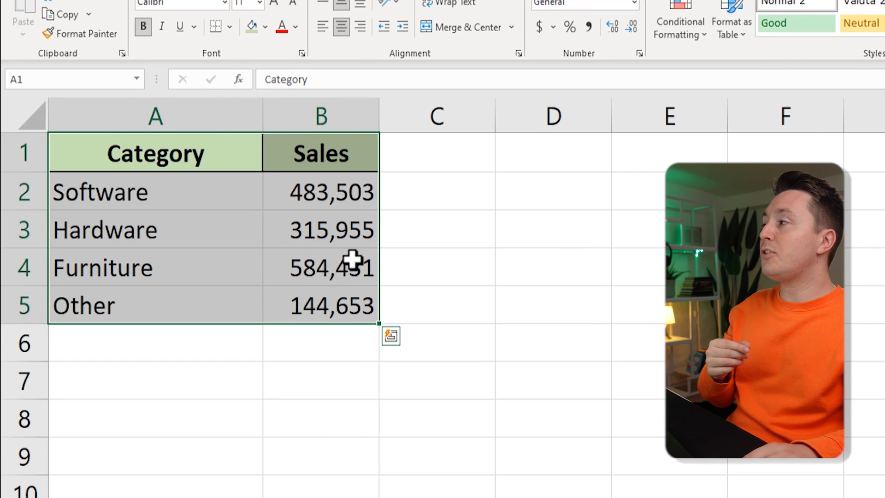
Insert a basic 2-D pie chart of the Category and Sales data from A1:B5.
{"action": "left_click", "coordinate": [110, 47]}
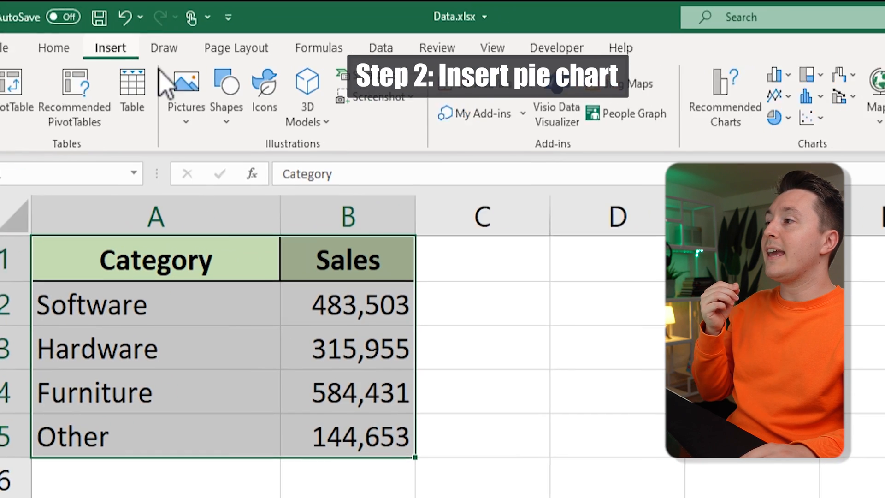
{"action": "left_click", "coordinate": [260, 125]}
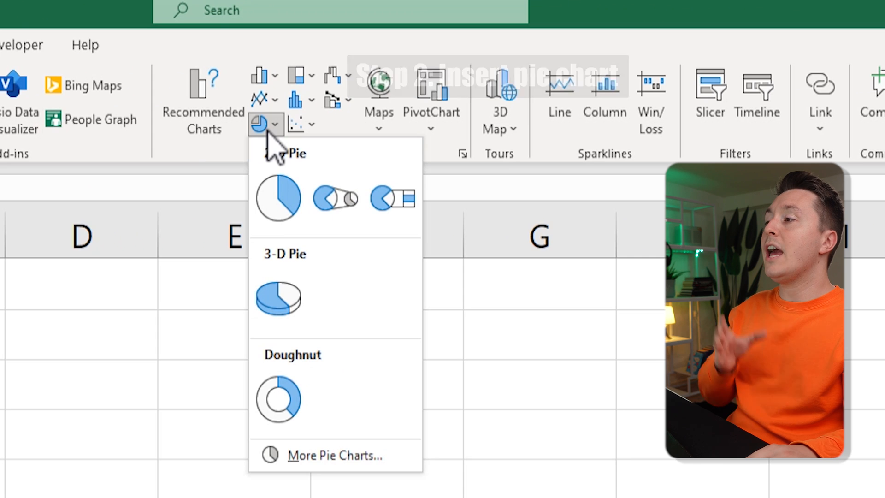
{"action": "left_click", "coordinate": [277, 198]}
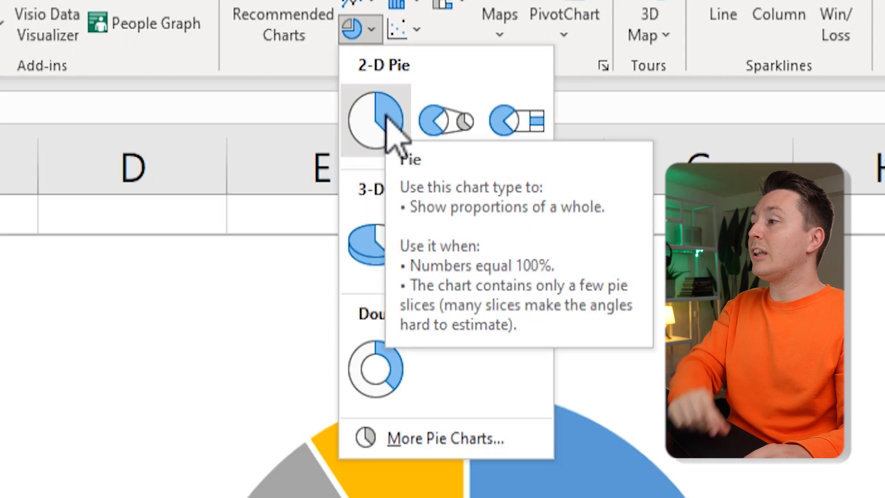
{"action": "left_click", "coordinate": [375, 118]}
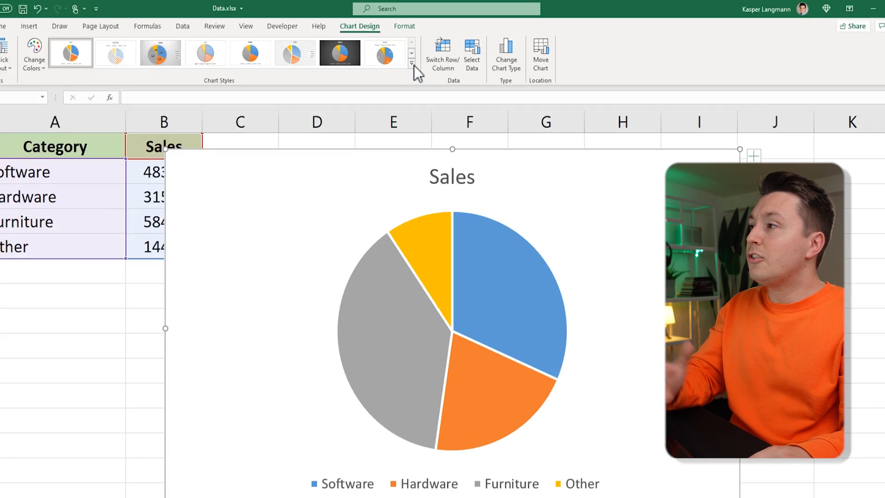
Apply a Chart Styles gallery style giving an uppercase title and textured slices.
{"action": "left_click", "coordinate": [411, 63]}
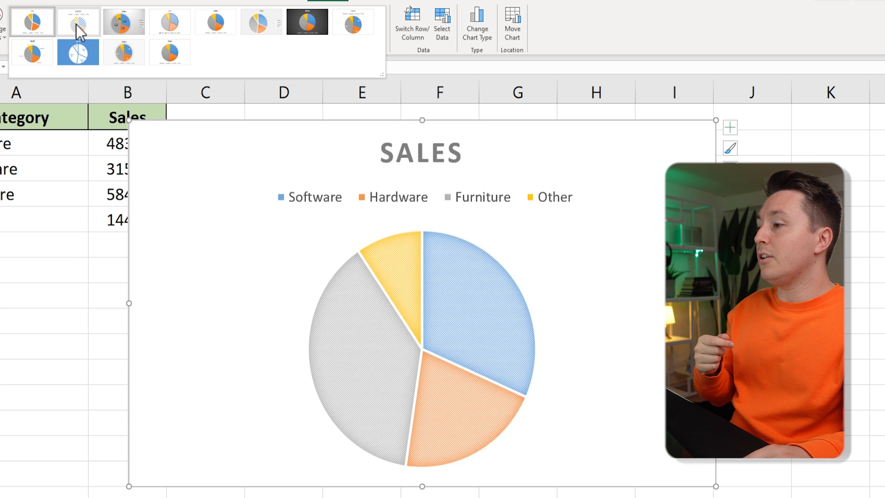
{"action": "left_click", "coordinate": [123, 21]}
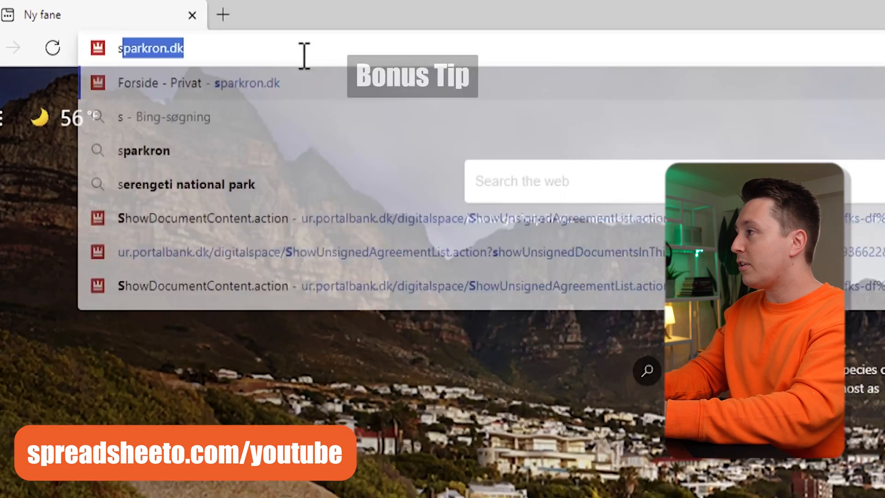
Load spreadsheeto.com/youtube, scroll the training levels and start the free advanced Excel training.
{"action": "type", "text": "spreadsheeto."}
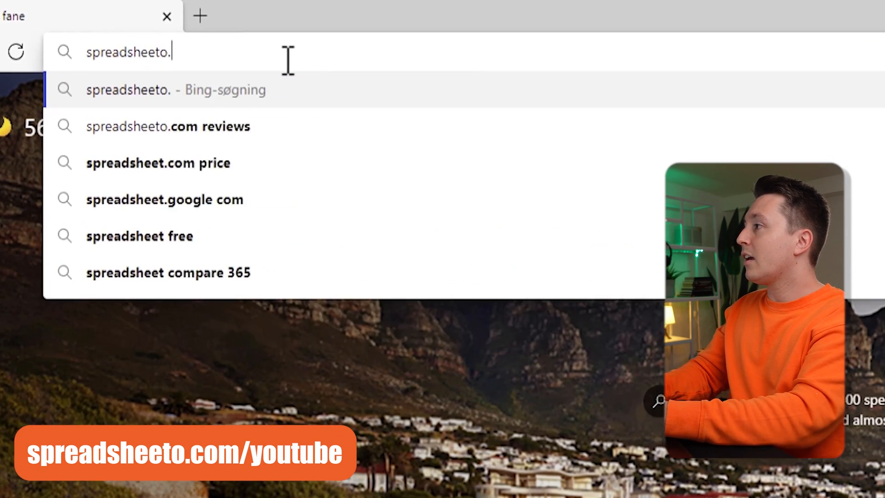
{"action": "key", "text": "Enter"}
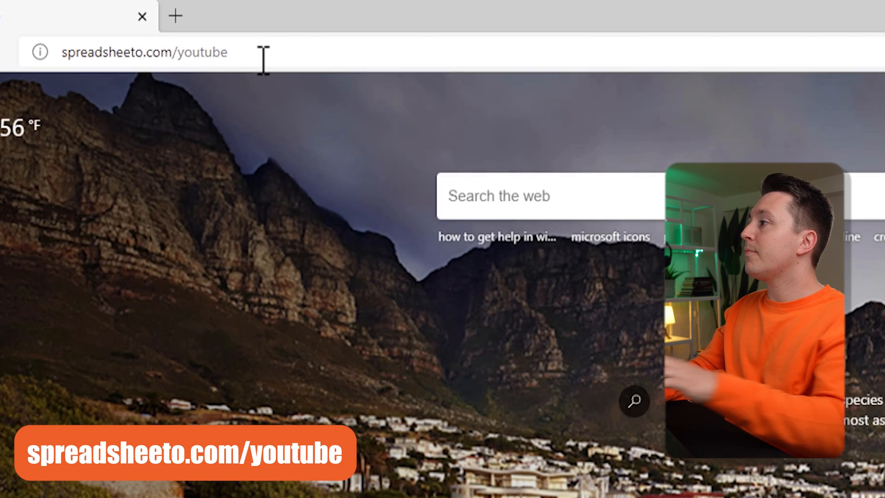
{"action": "key", "text": "Enter"}
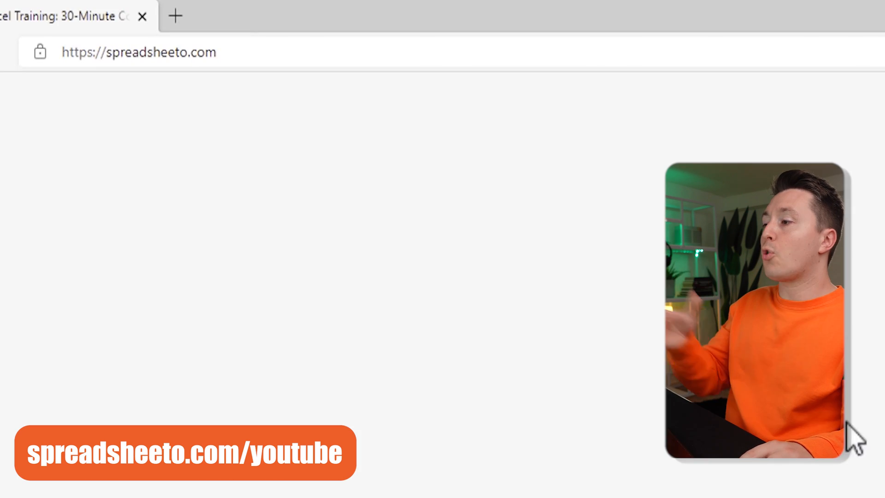
{"action": "scroll", "scroll_direction": "down", "scroll_amount": 3}
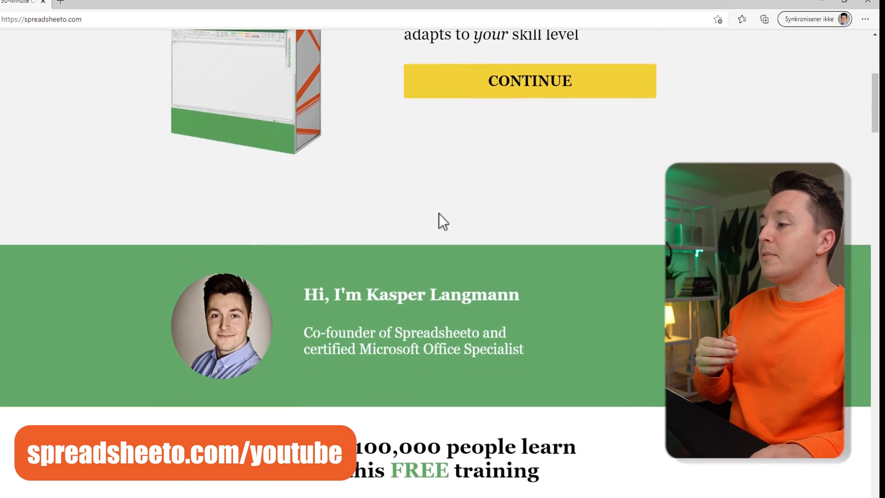
{"action": "scroll", "scroll_direction": "down", "scroll_amount": 3}
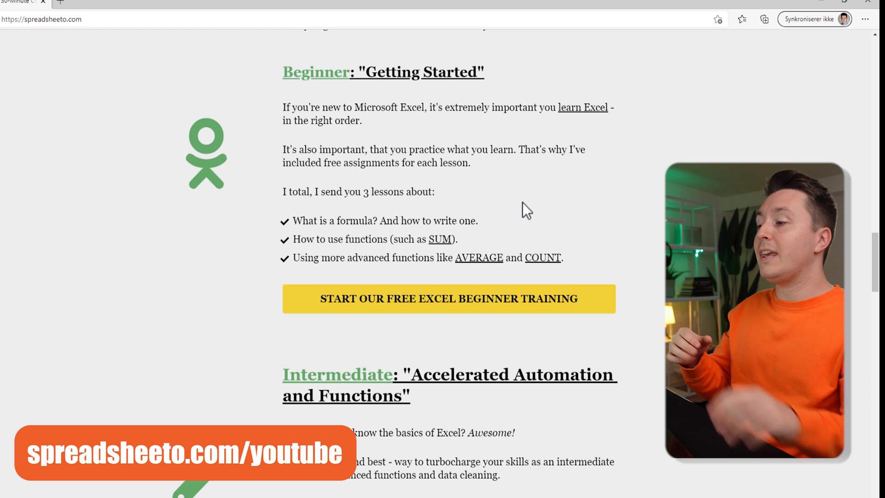
{"action": "scroll", "scroll_direction": "down", "scroll_amount": 3}
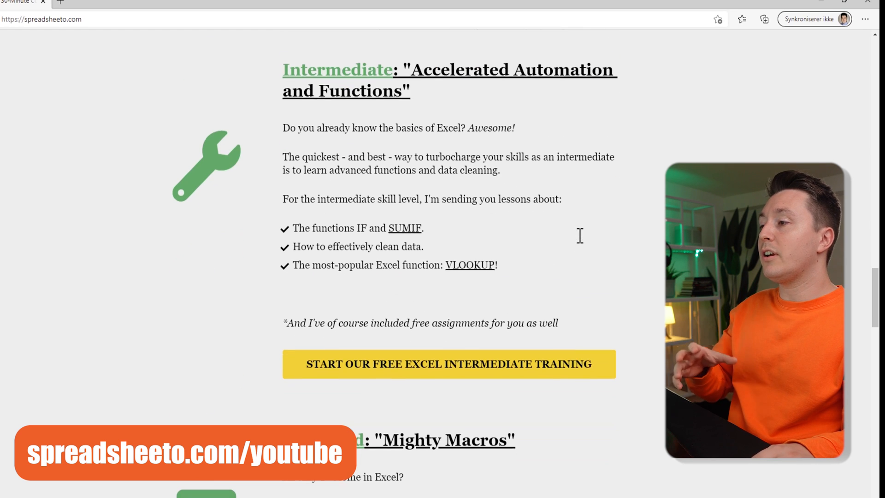
{"action": "scroll", "scroll_direction": "down", "scroll_amount": 3}
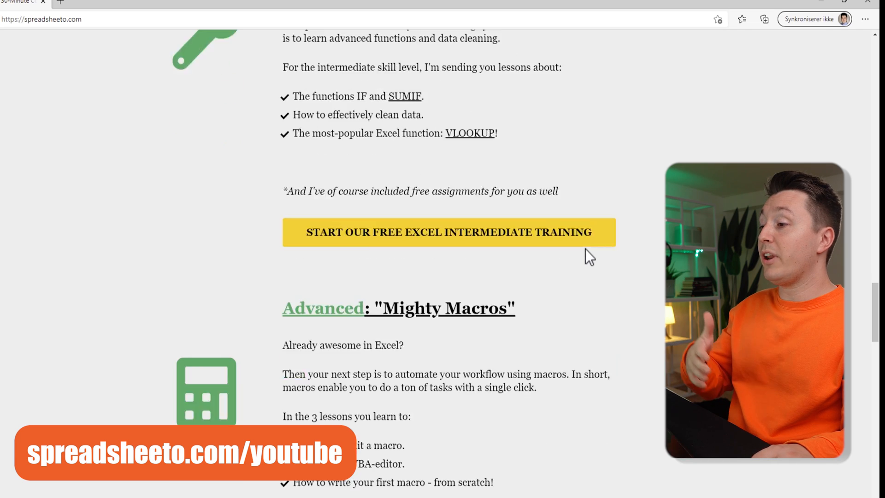
{"action": "scroll", "scroll_direction": "down", "scroll_amount": 3}
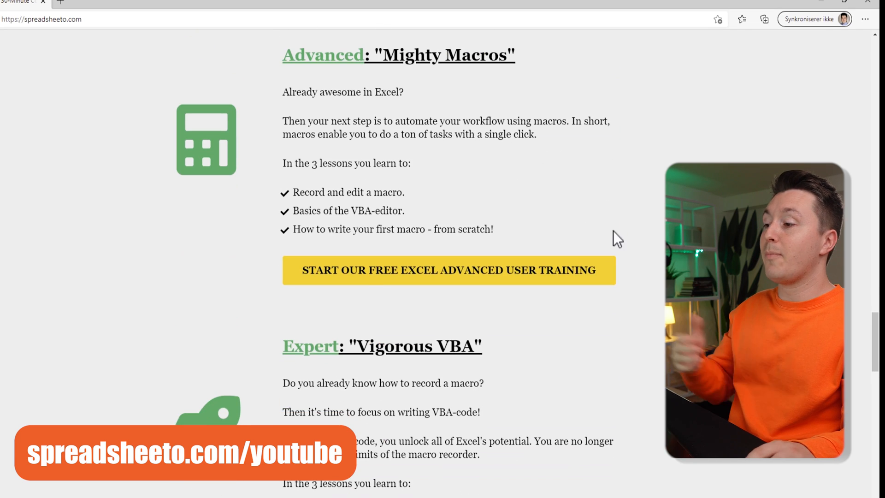
{"action": "scroll", "scroll_direction": "down", "scroll_amount": 3}
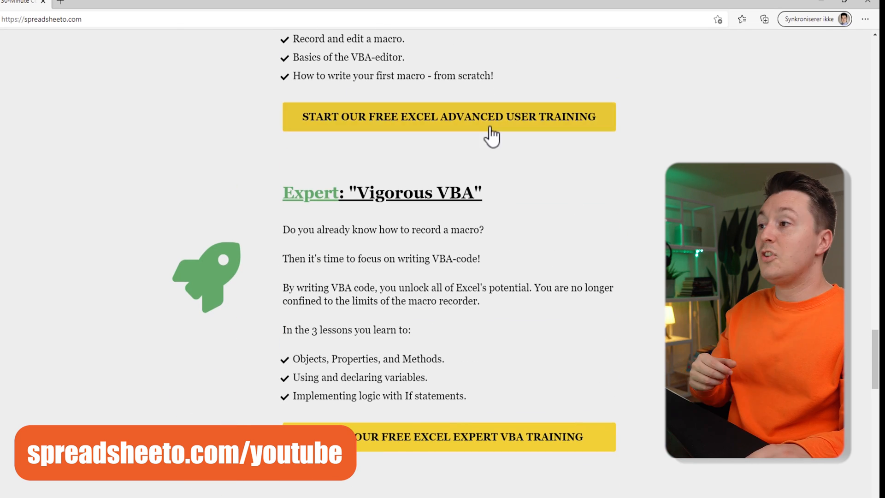
{"action": "left_click", "coordinate": [449, 117]}
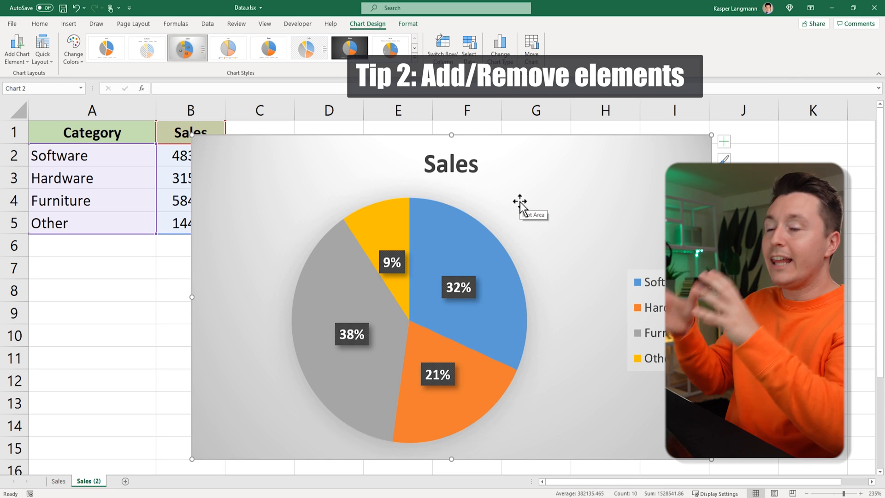
{"action": "mouse_move", "coordinate": [509, 194]}
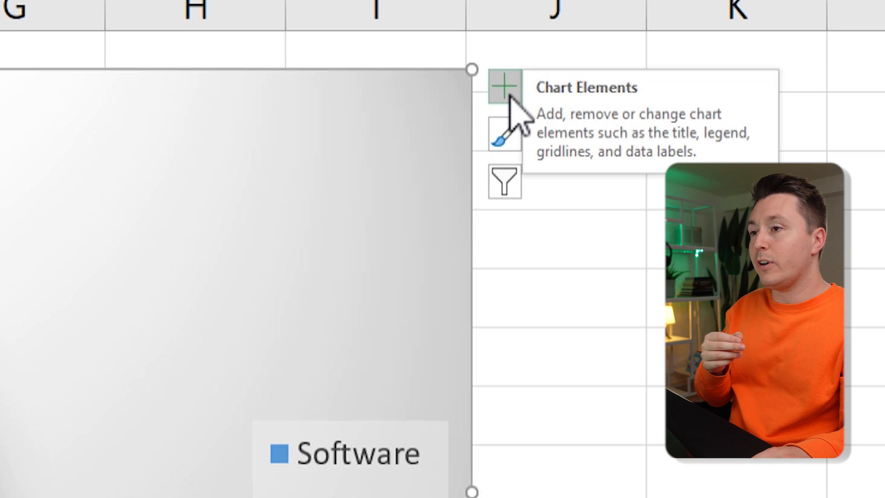
Via Chart Elements, show data labels as Data Callouts with category name and percentage.
{"action": "left_click", "coordinate": [504, 86]}
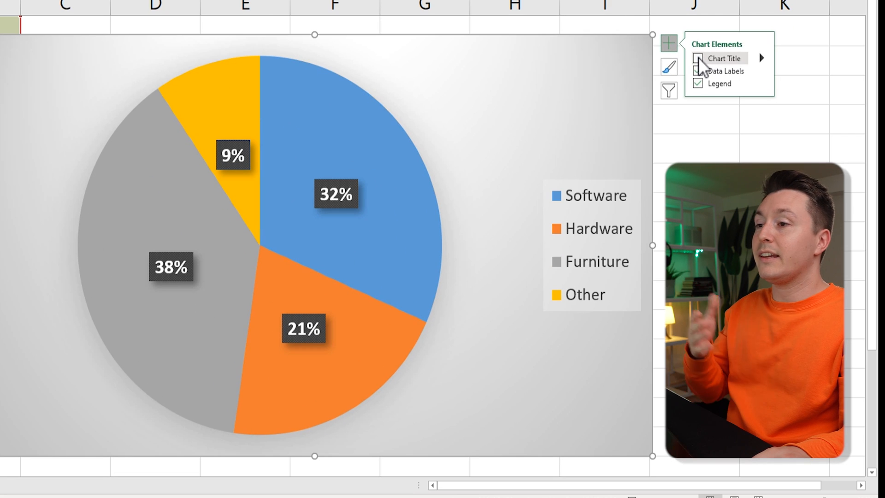
{"action": "left_click", "coordinate": [698, 70]}
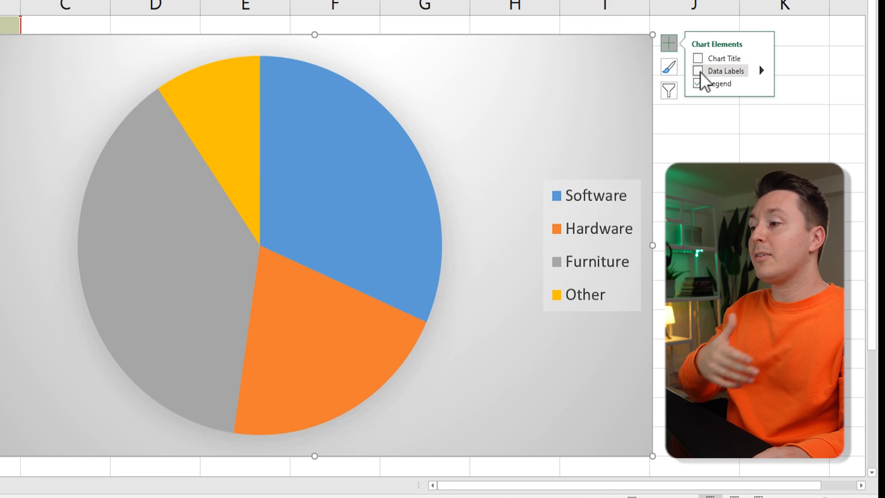
{"action": "left_click", "coordinate": [698, 71]}
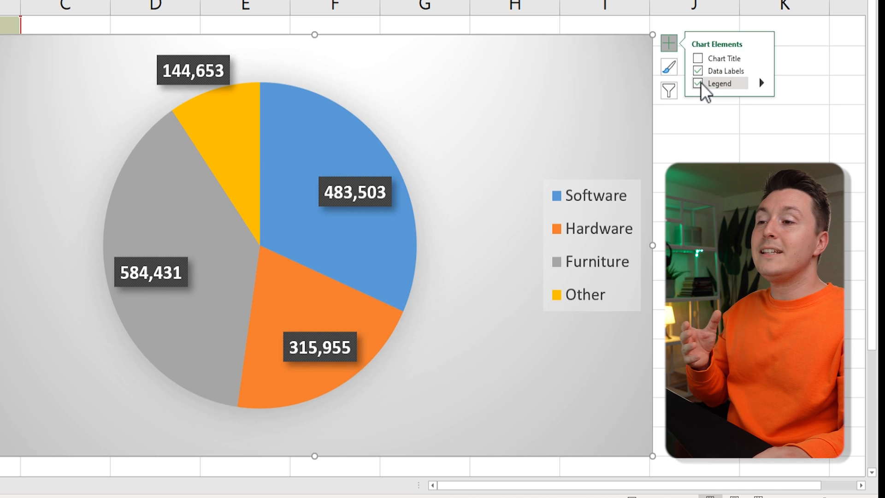
{"action": "left_click", "coordinate": [761, 71]}
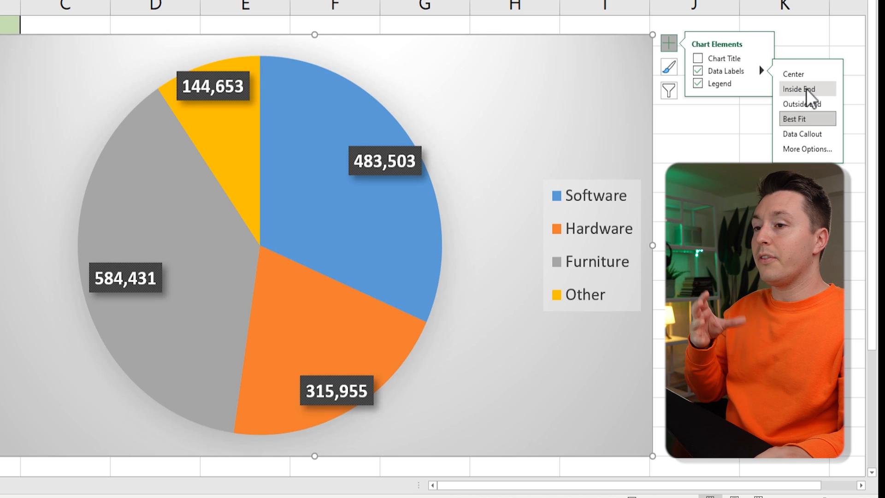
{"action": "left_click", "coordinate": [802, 134]}
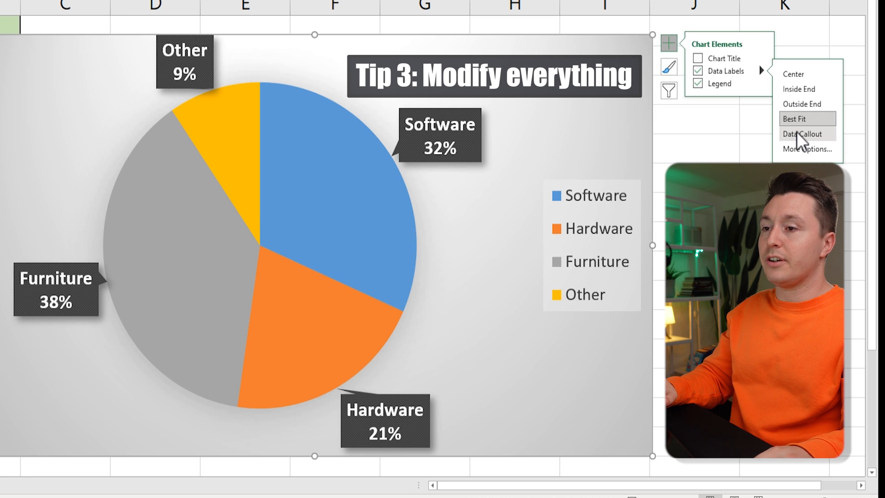
Place sales value labels at Inside End and fill the Other slice standard red.
{"action": "left_click", "coordinate": [802, 134]}
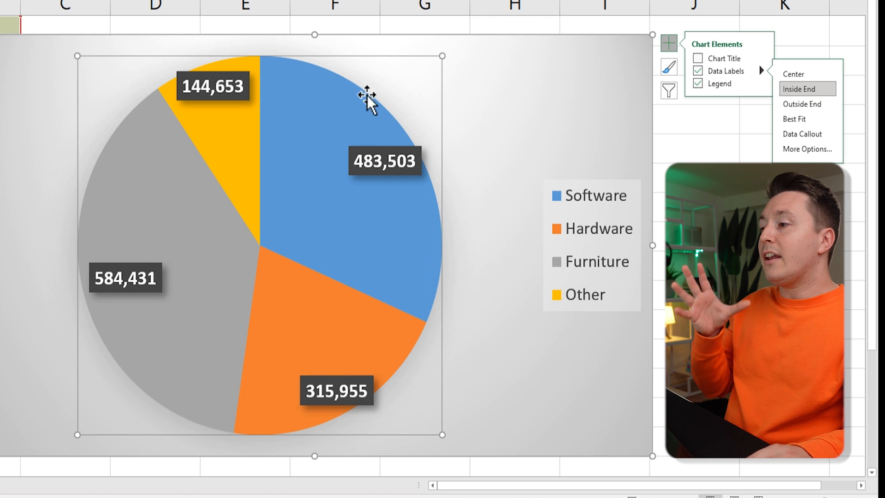
{"action": "mouse_move", "coordinate": [251, 152]}
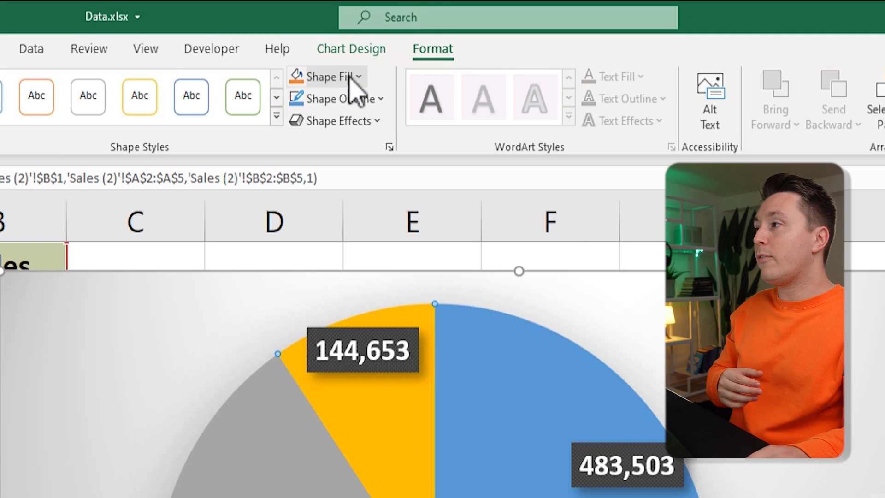
{"action": "left_click", "coordinate": [332, 8]}
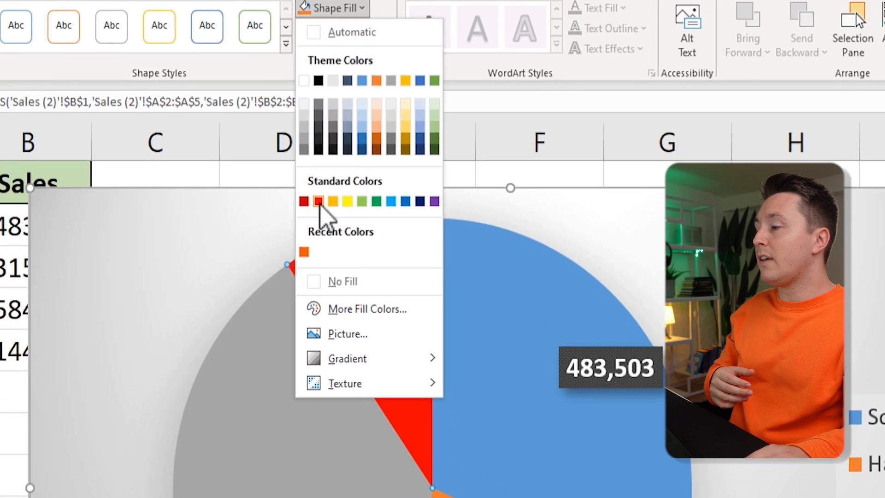
{"action": "left_click", "coordinate": [317, 201]}
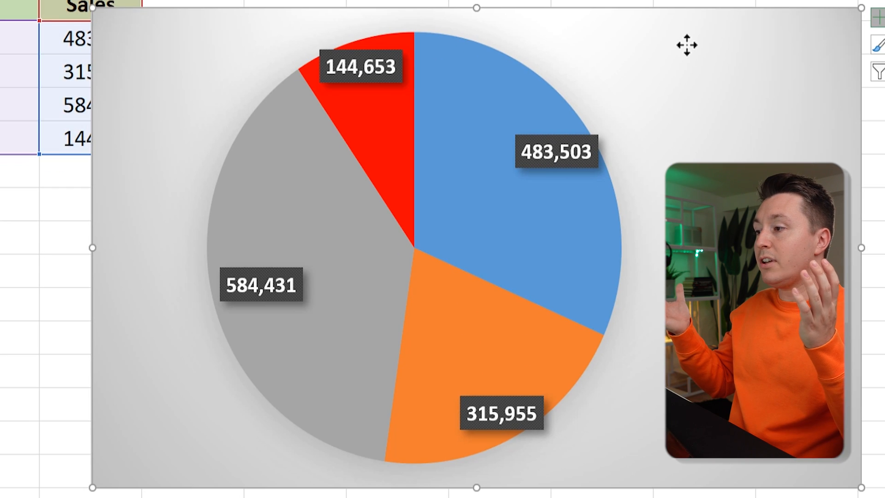